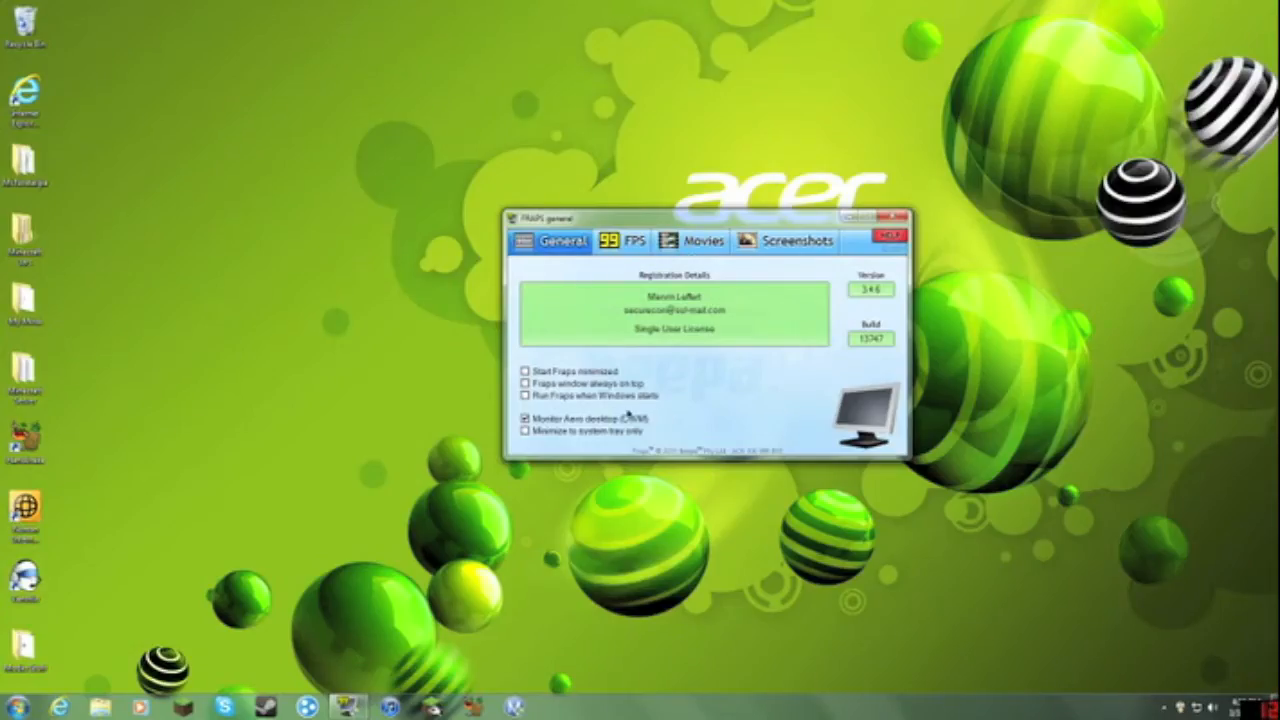
mouse_move(624, 418)
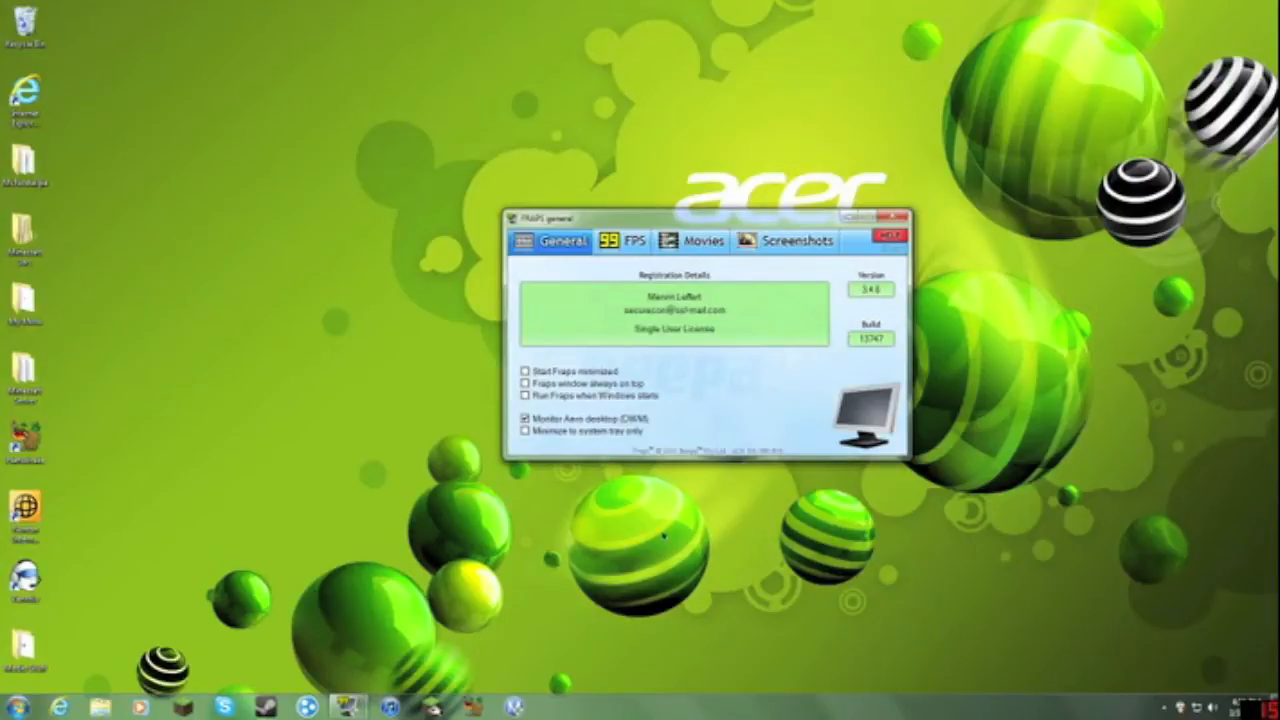
mouse_move(828, 352)
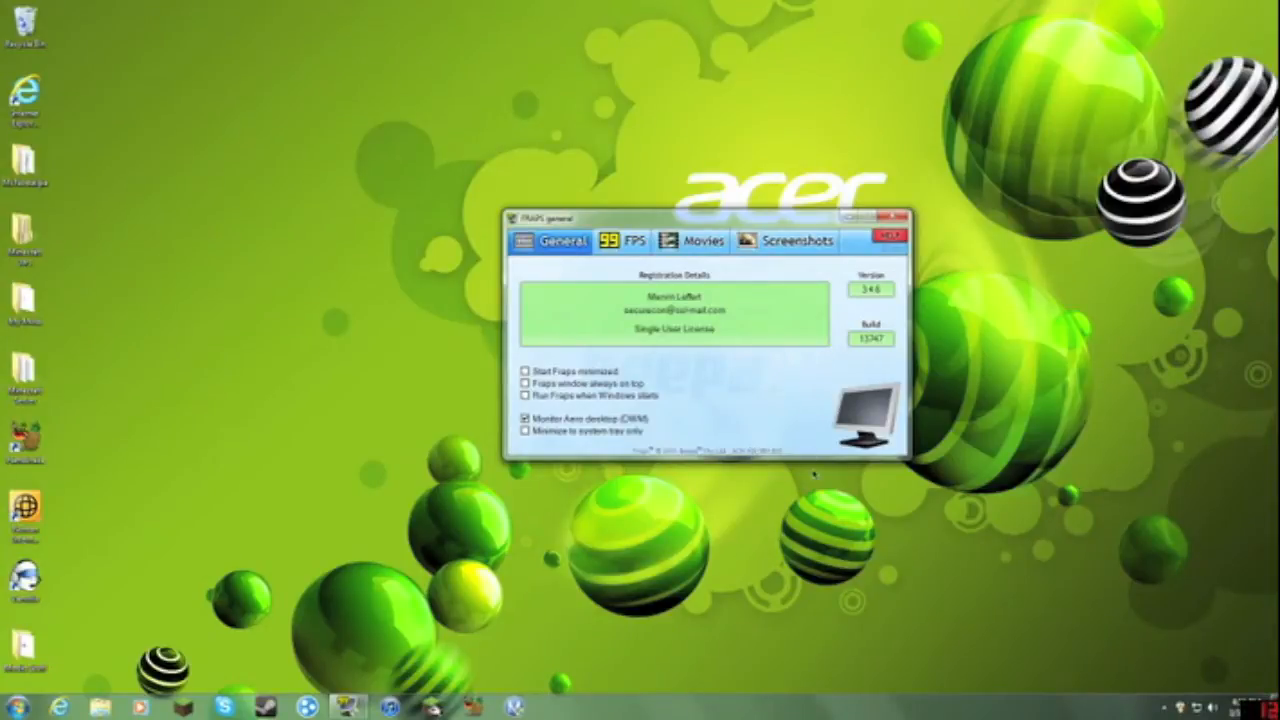
mouse_move(756, 428)
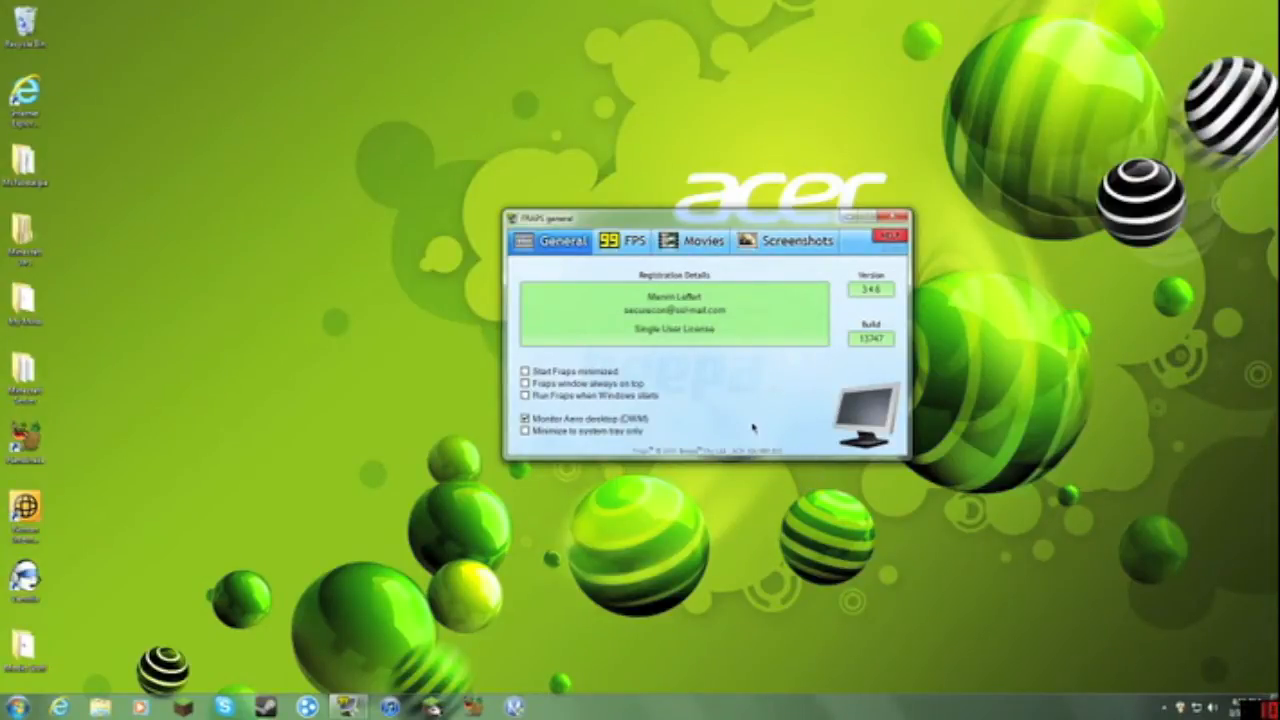
mouse_move(862, 342)
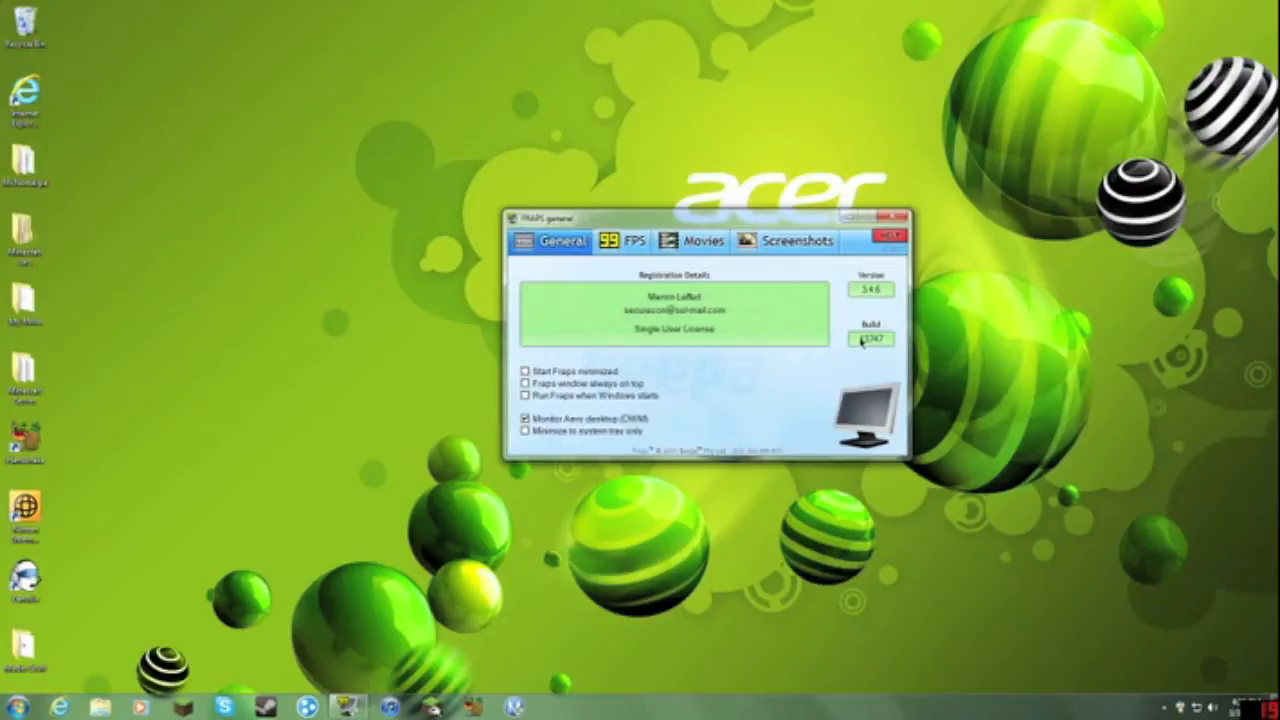
mouse_move(610, 336)
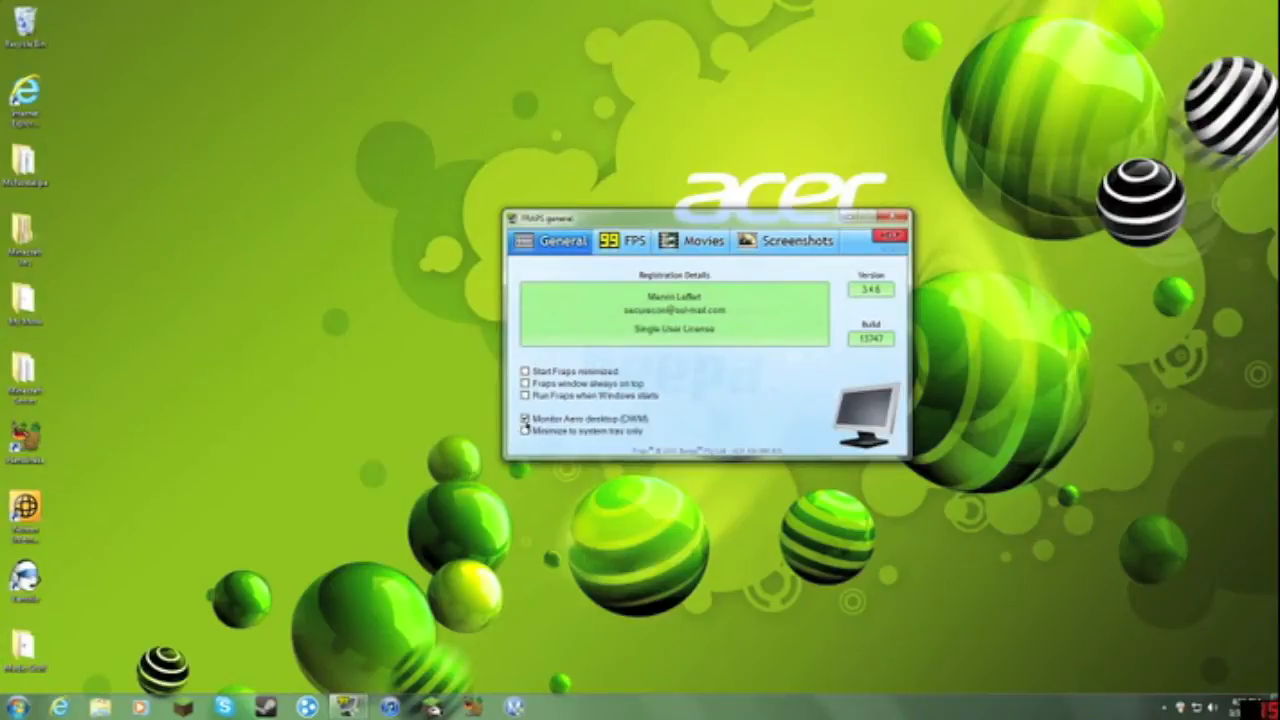
click(524, 418)
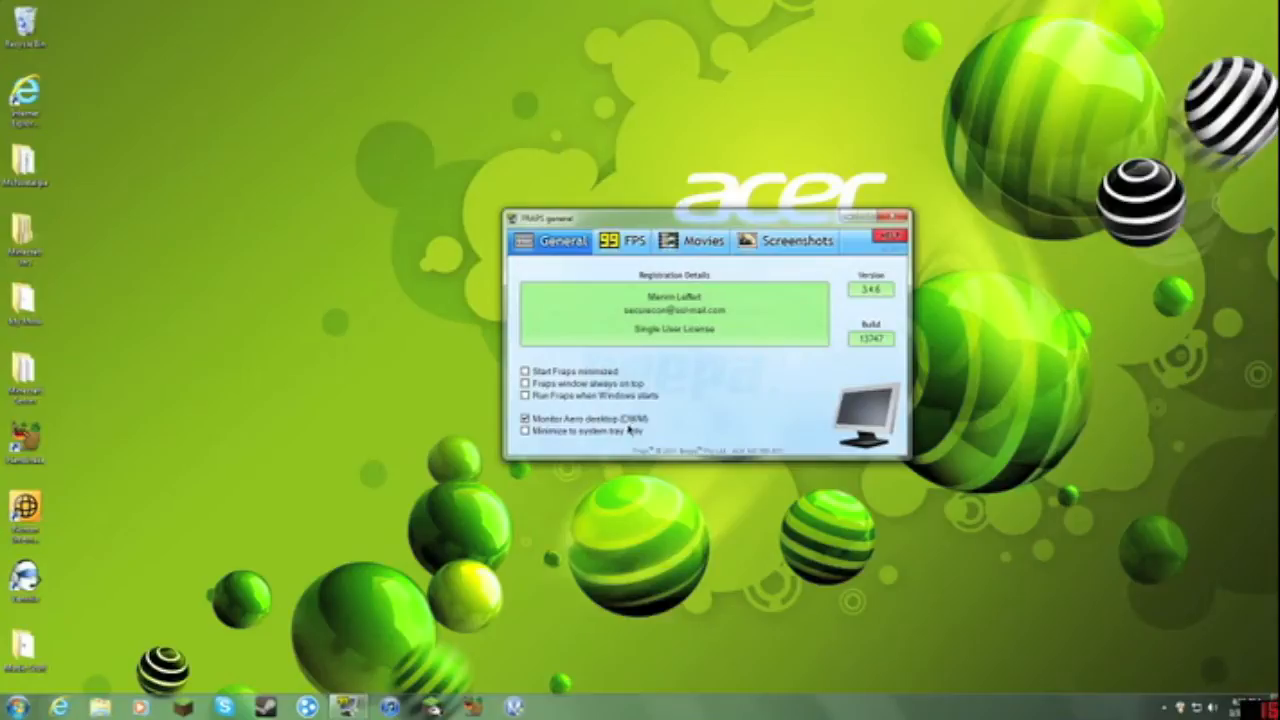
click(526, 420)
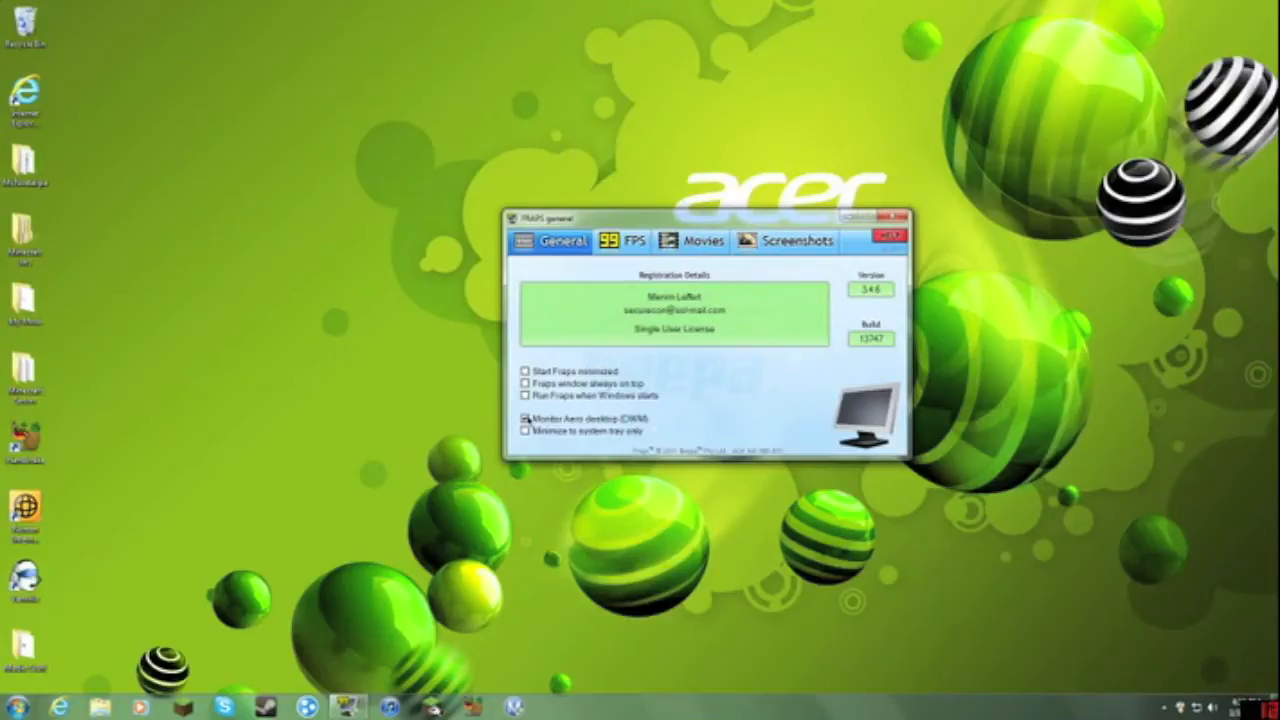
click(528, 418)
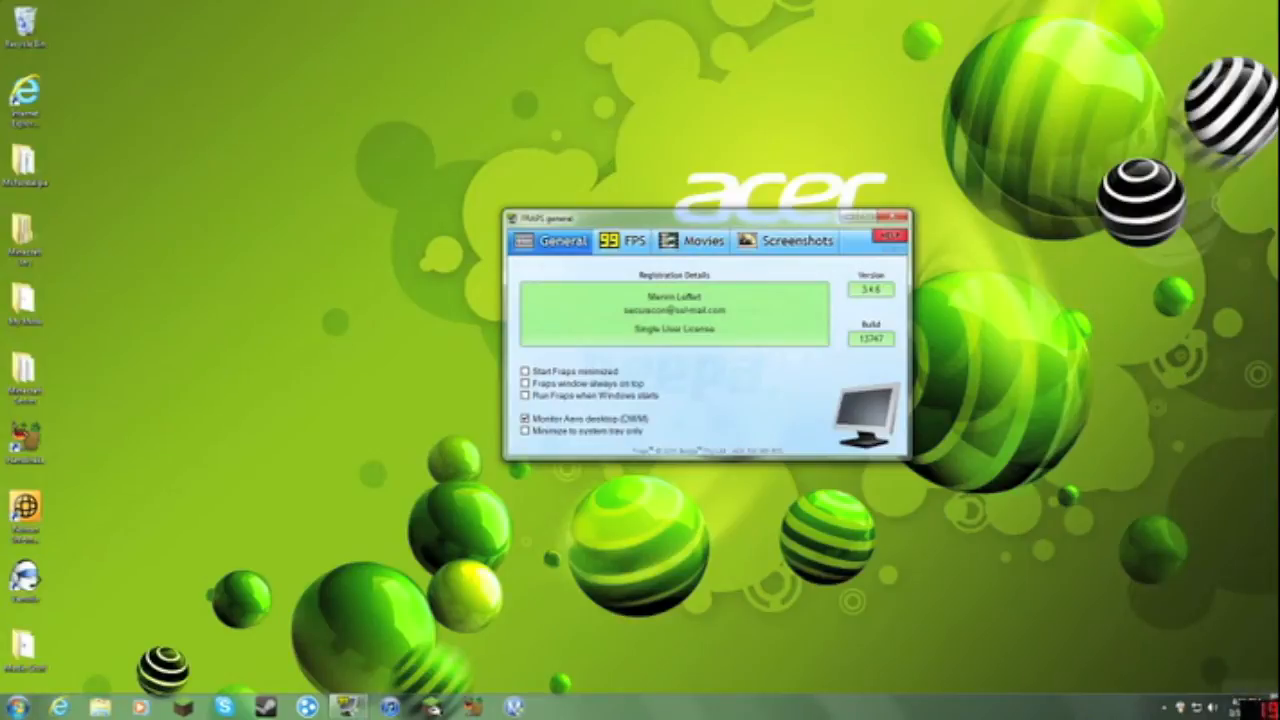
mouse_move(780, 400)
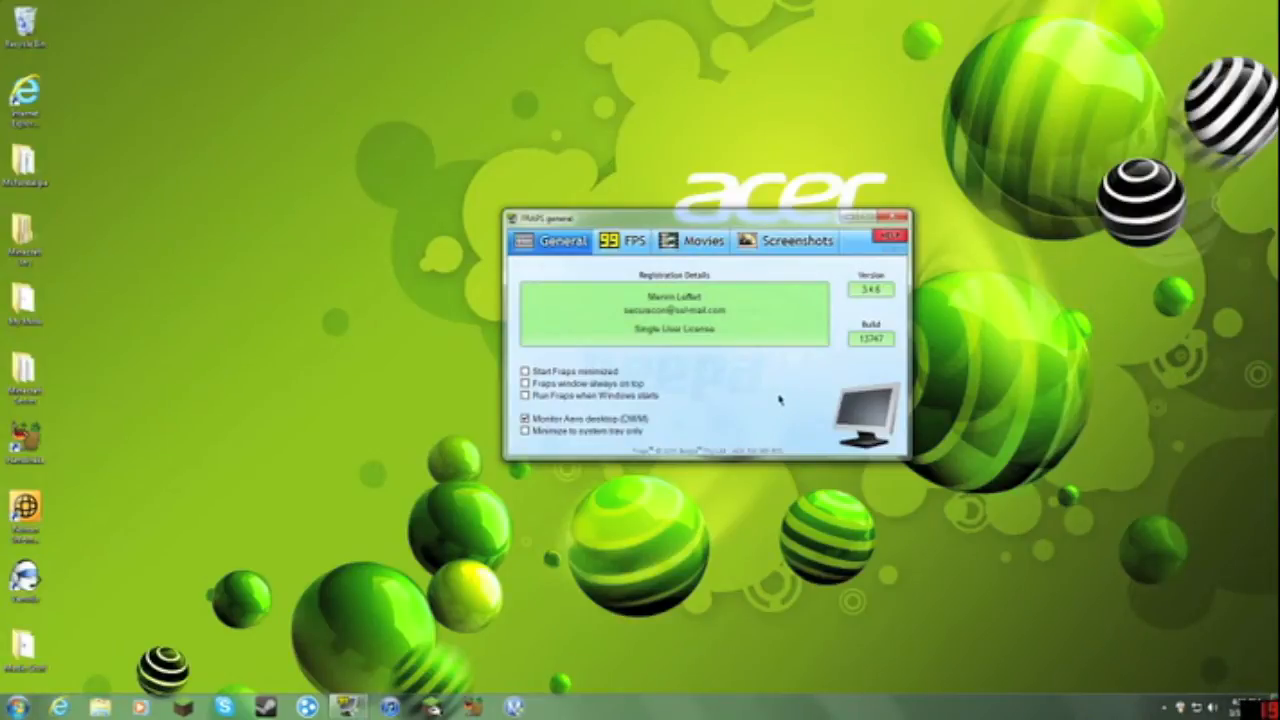
mouse_move(702, 400)
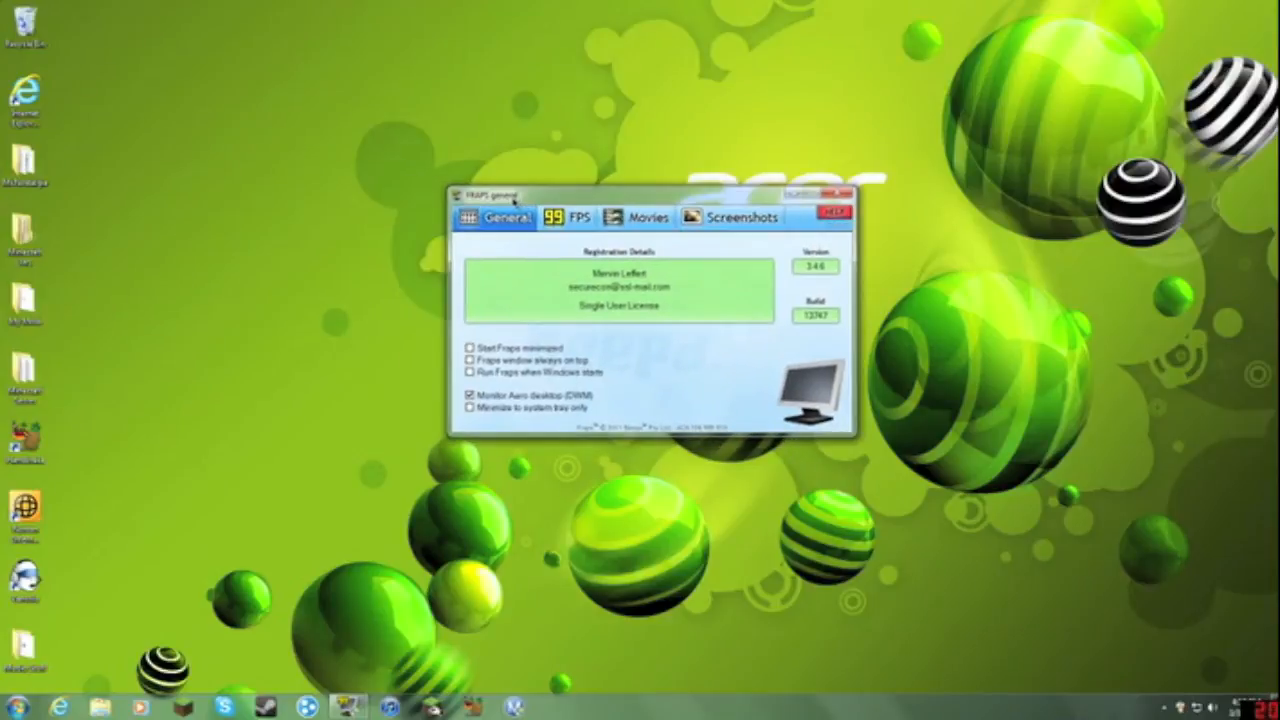
mouse_move(624, 318)
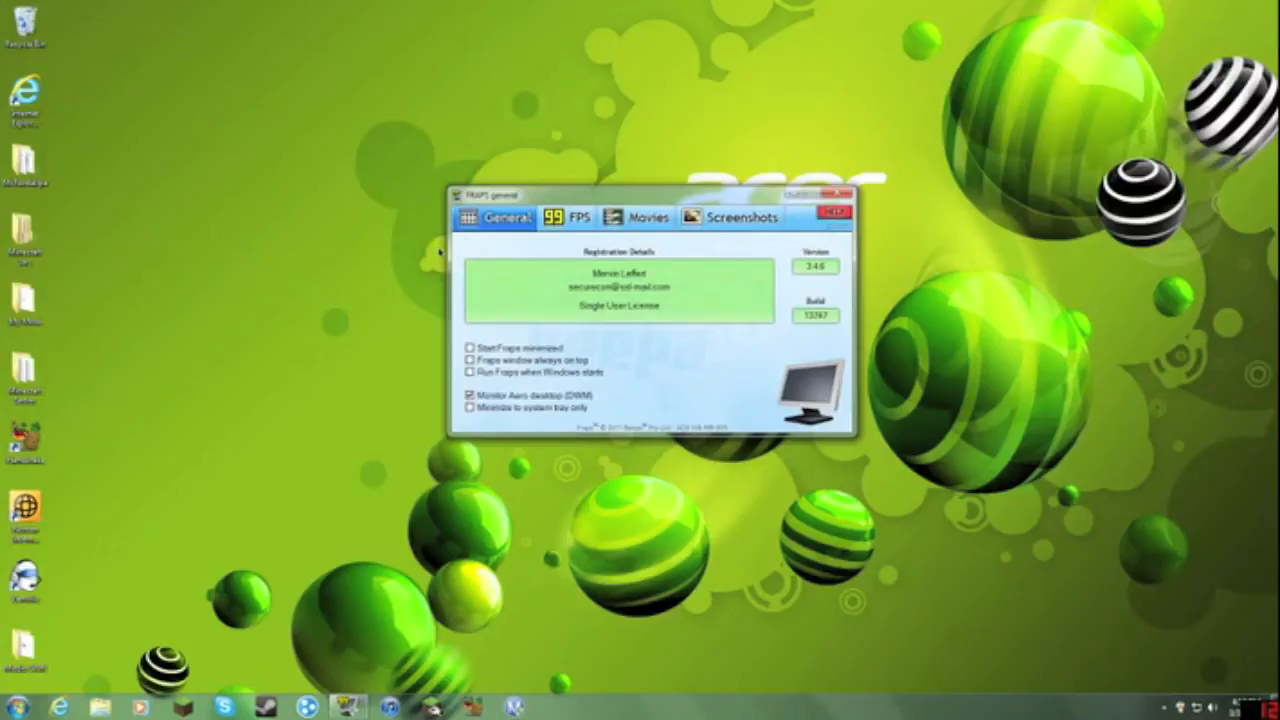
mouse_move(476, 300)
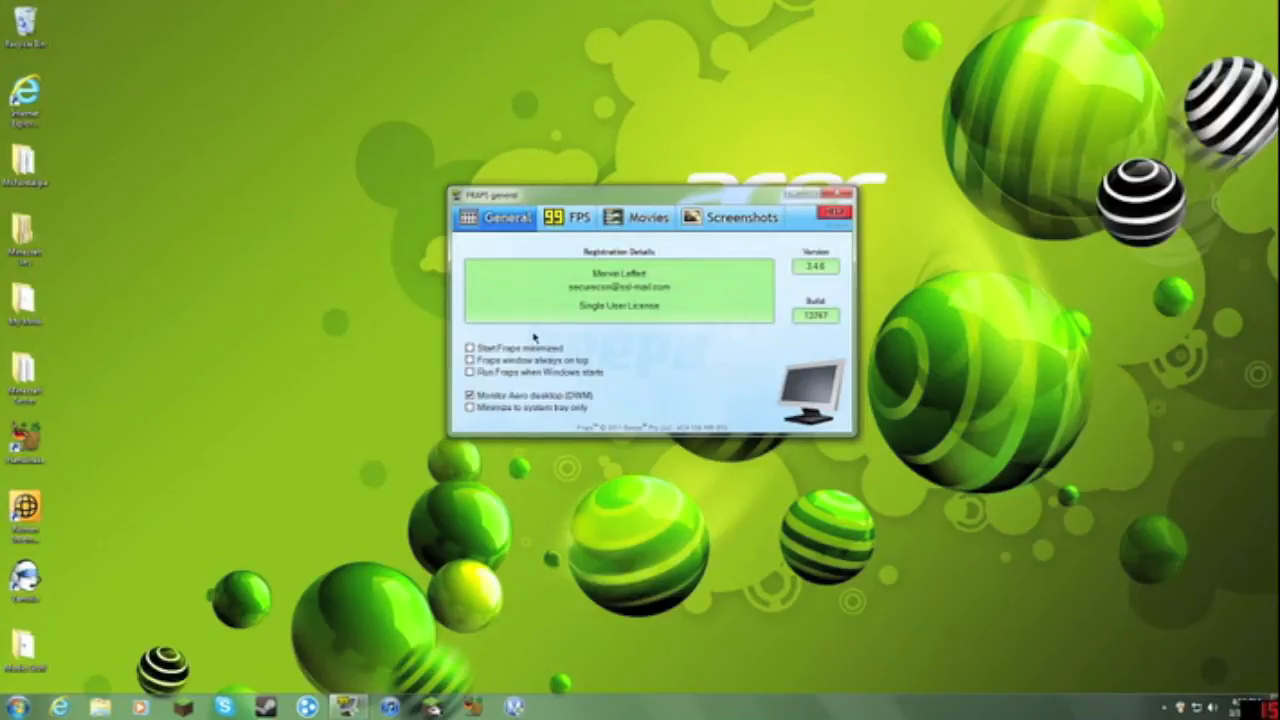
mouse_move(528, 340)
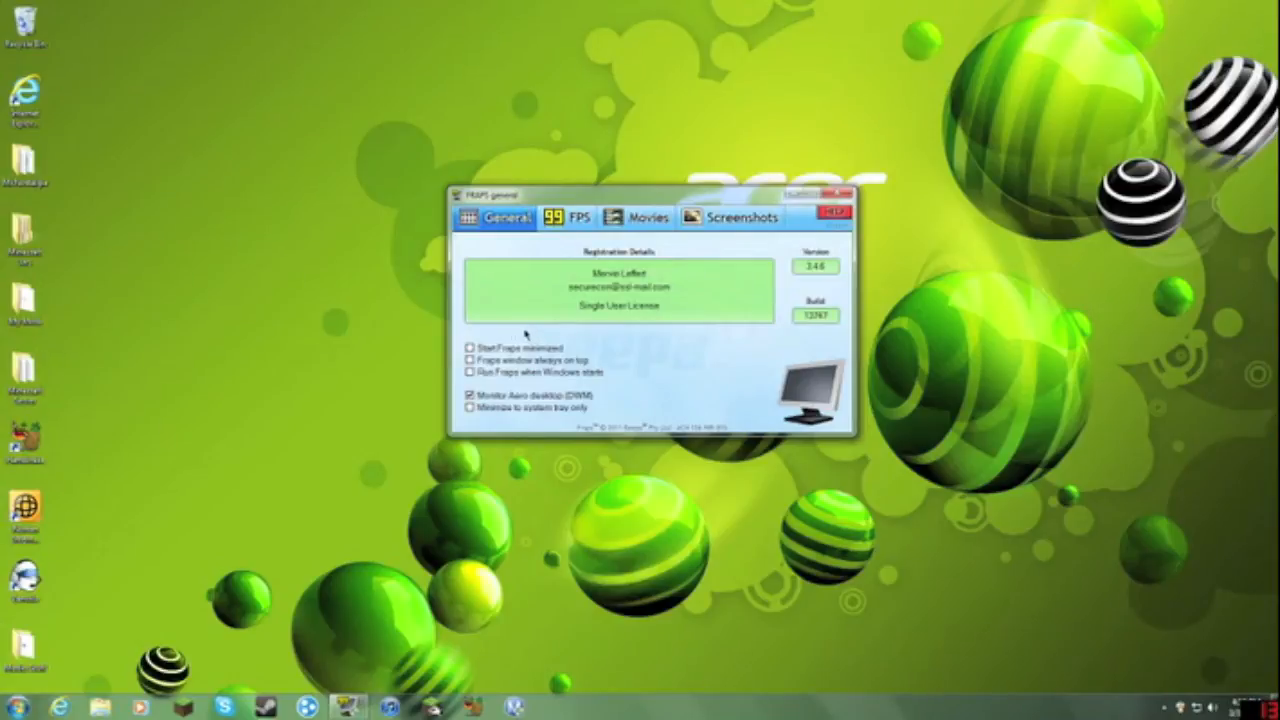
mouse_move(576, 322)
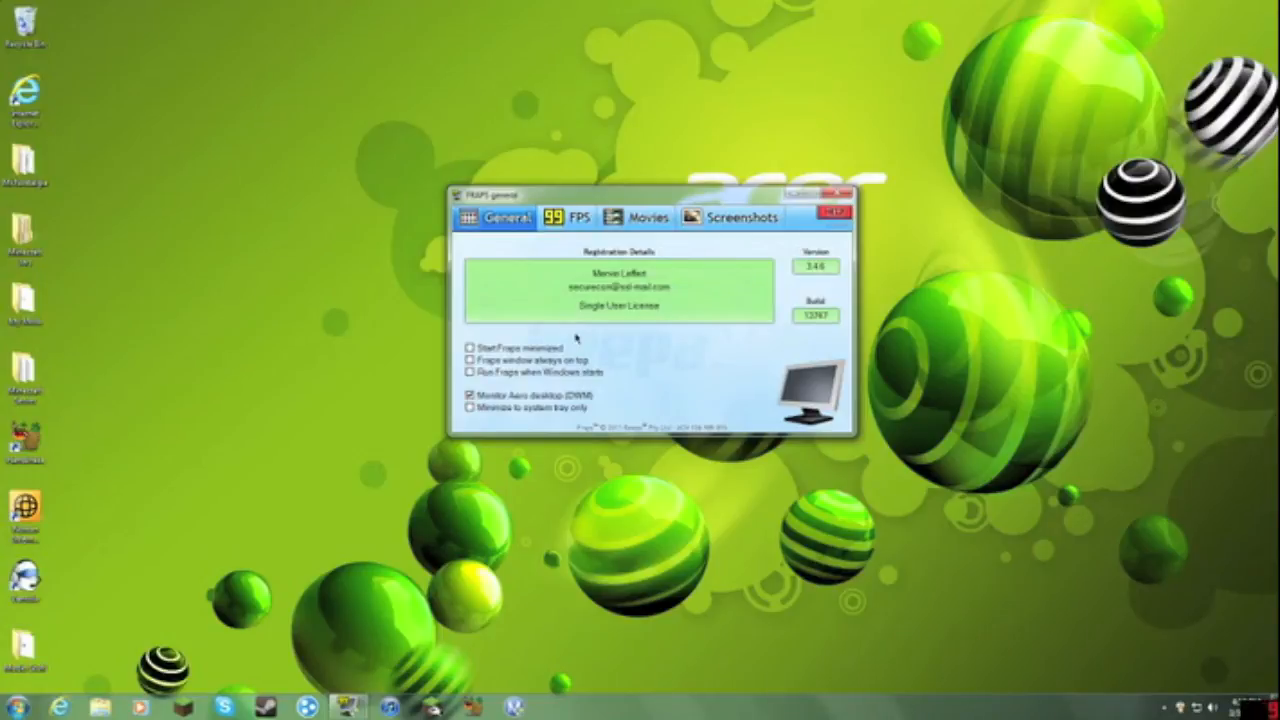
mouse_move(628, 336)
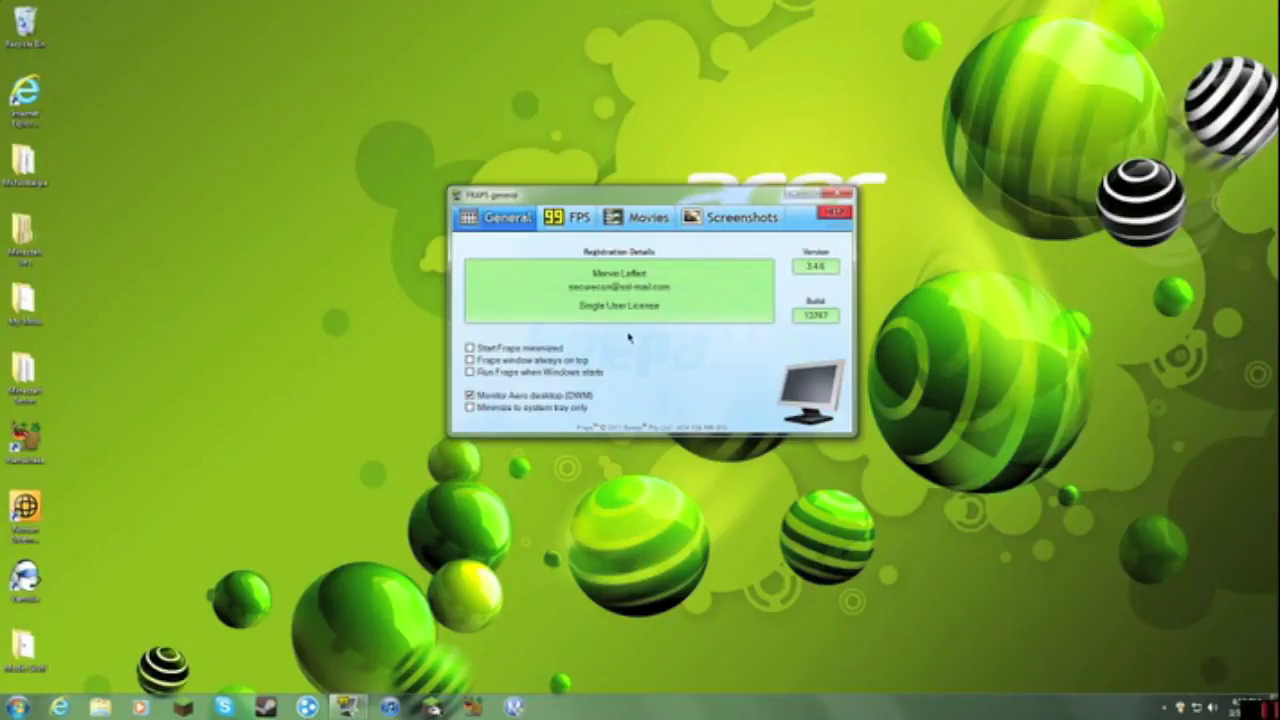